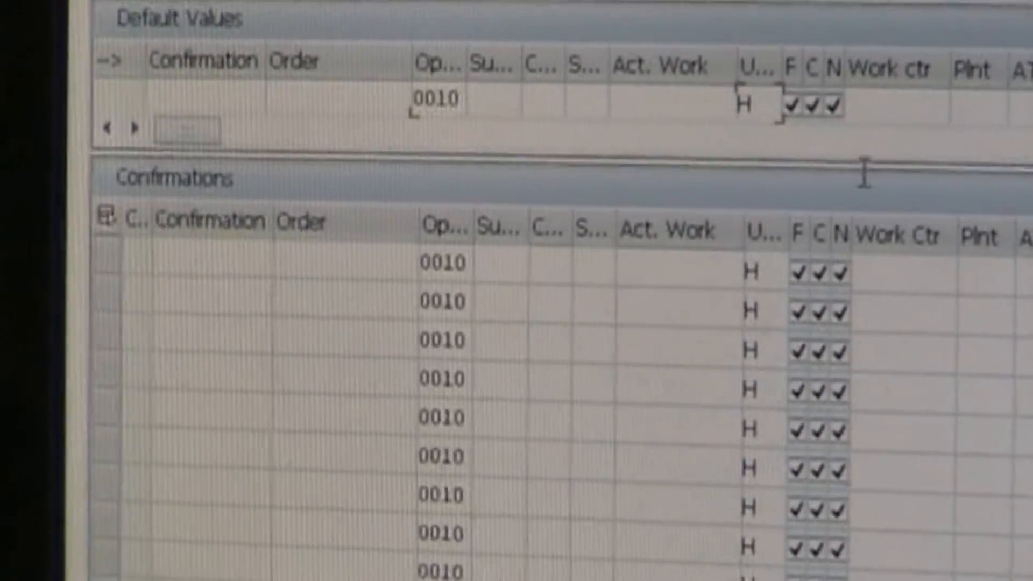
- Set default actual work 0.50 H and personnel number 1009798, copied to every confirmation row
{"action": "left_click", "coordinate": [752, 106]}
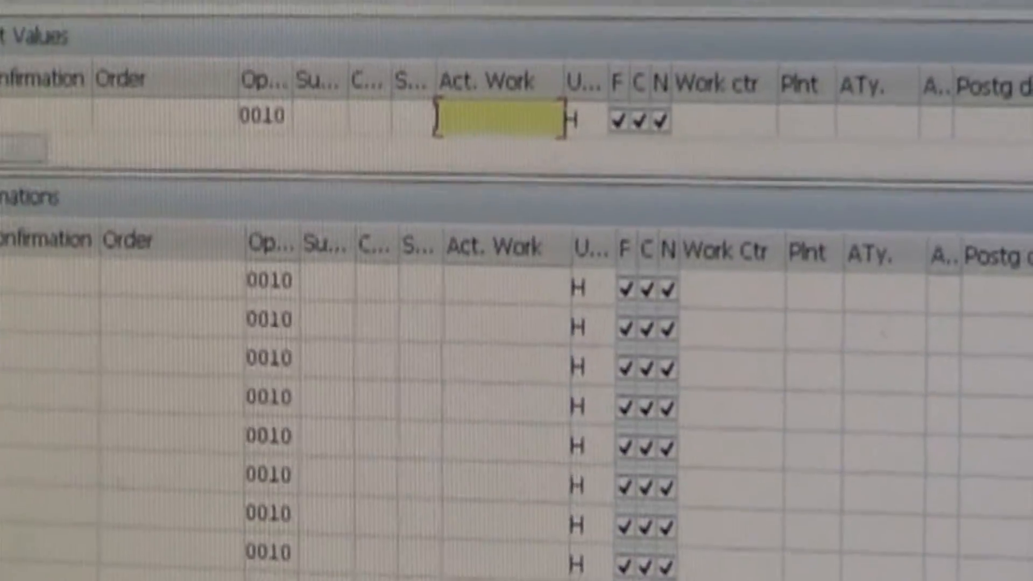
{"action": "type", "text": ".s"}
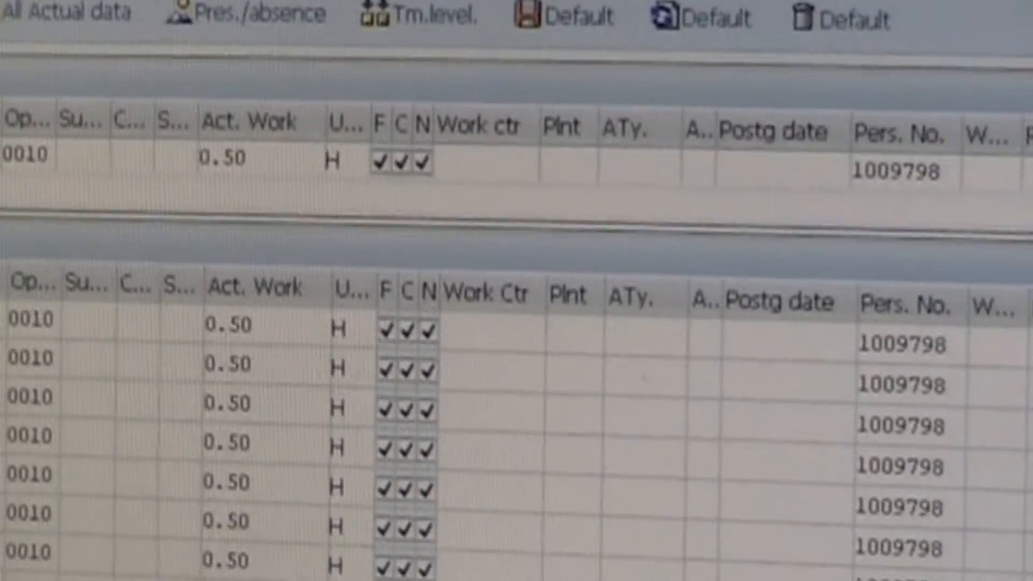
- Scan order numbers 412531571 through 412531578 into successive Order column rows
{"action": "scroll", "scroll_direction": "right", "scroll_amount": 3}
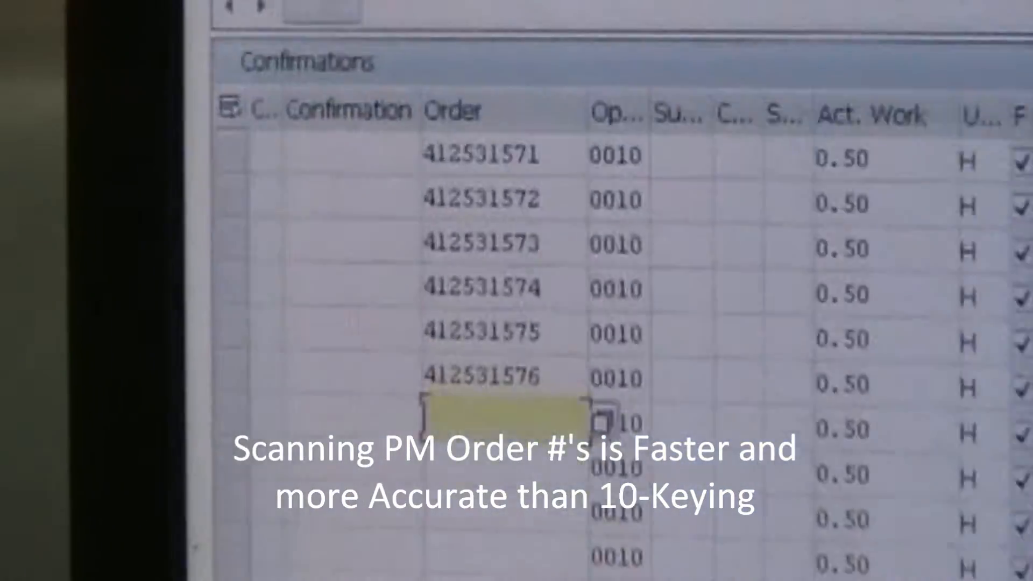
{"action": "type", "text": "412531577"}
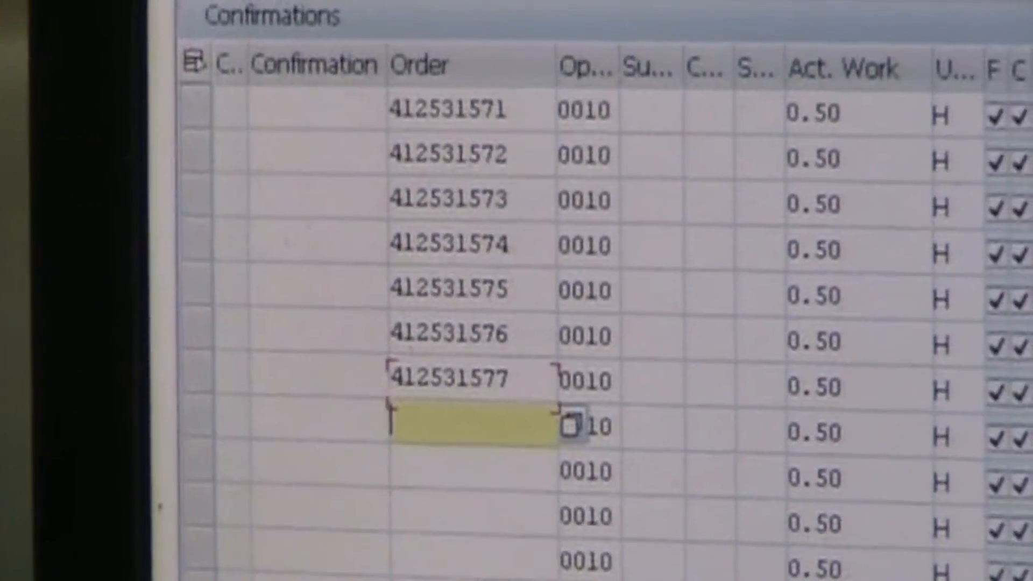
{"action": "type", "text": "412531578"}
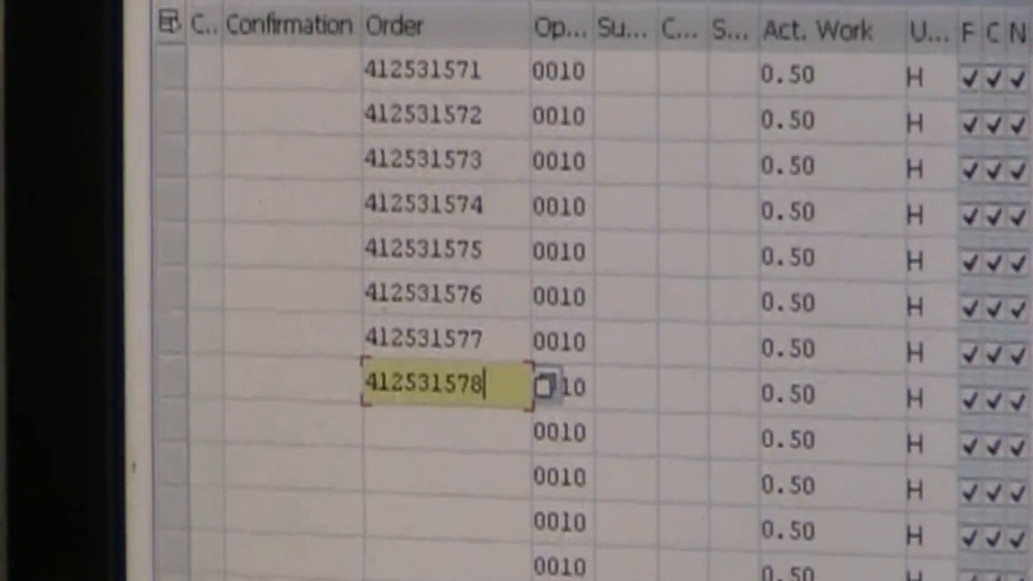